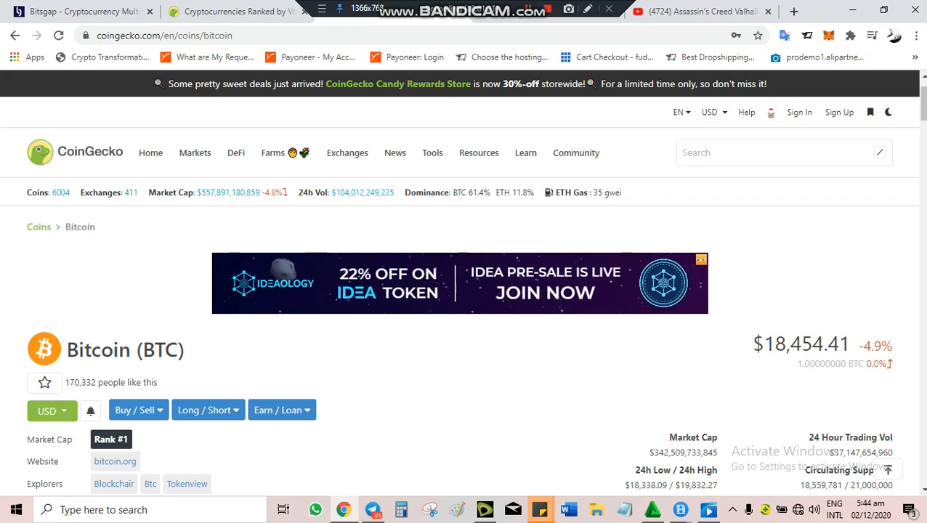
Scroll the Bitcoin page to its 24-hour price chart and read prices around the $18,510 low on 1 Dec.
scroll("down", 3)
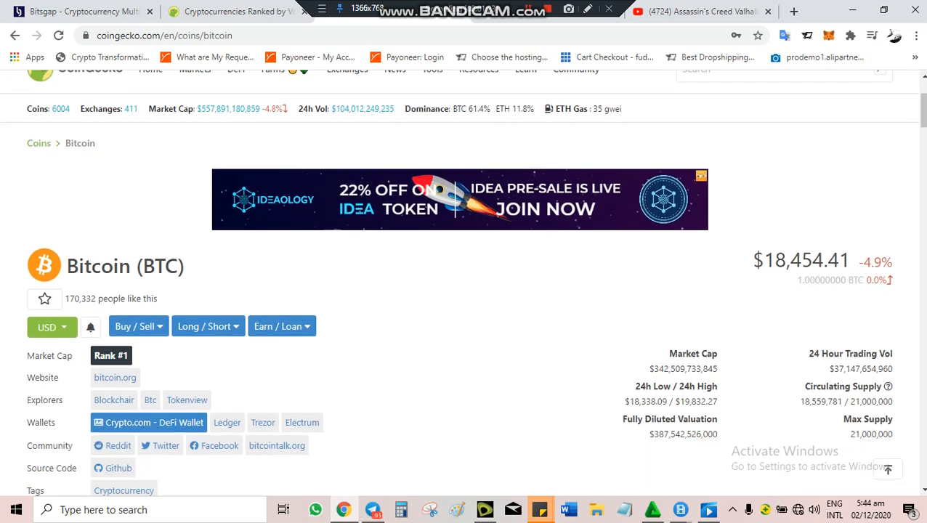
scroll("down", 3)
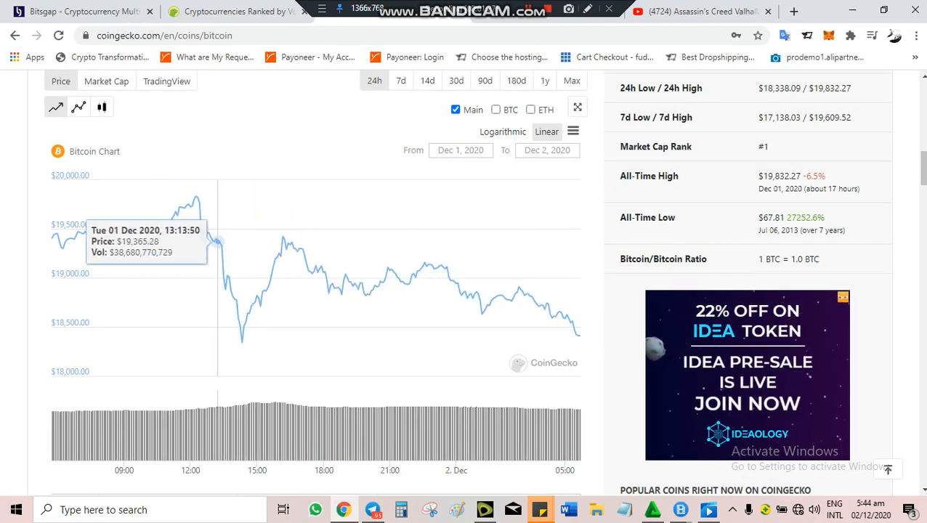
mouse_move(269, 284)
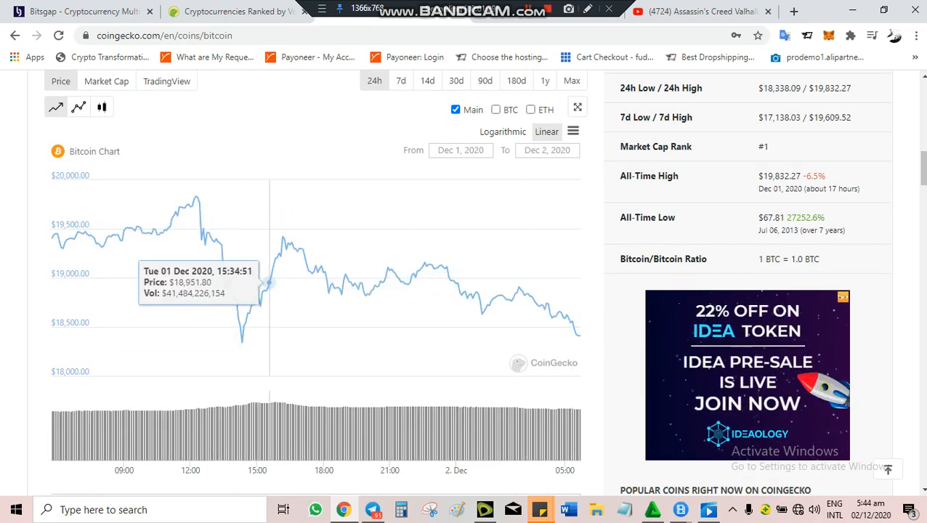
mouse_move(244, 327)
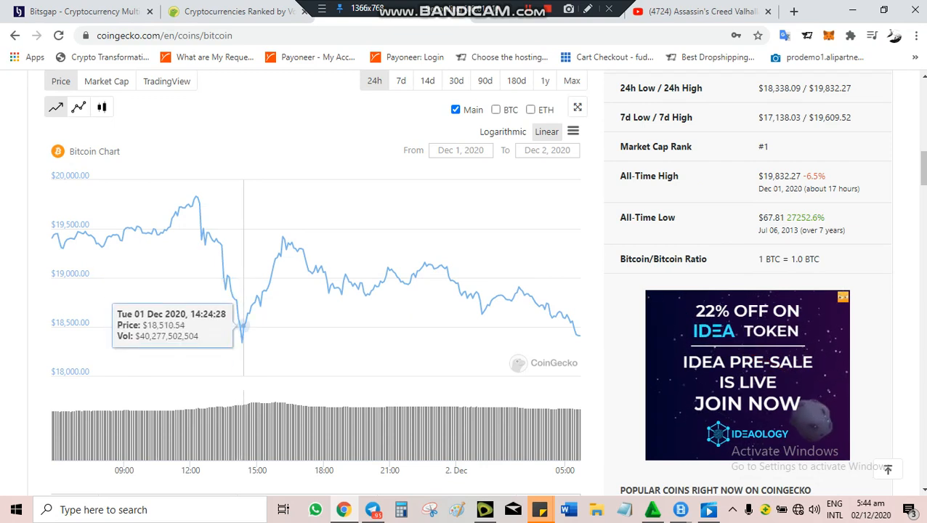
mouse_move(245, 316)
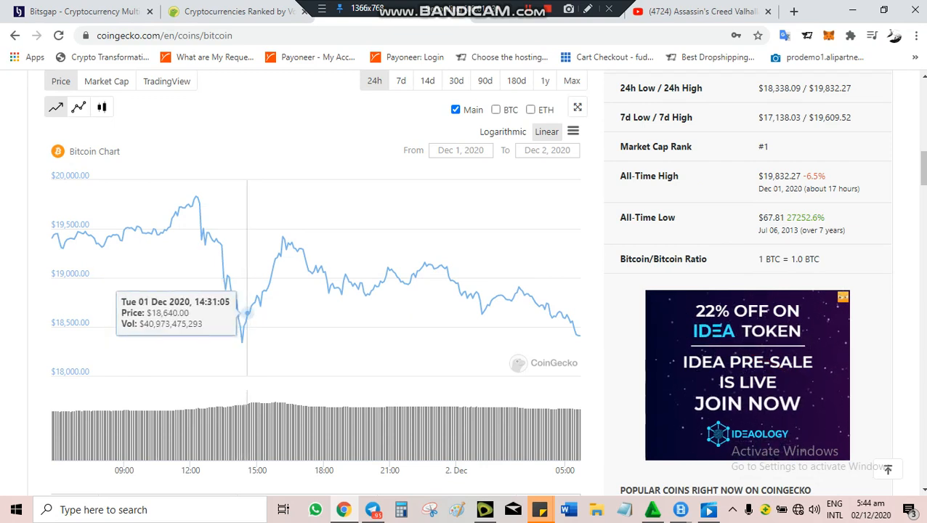
mouse_move(247, 320)
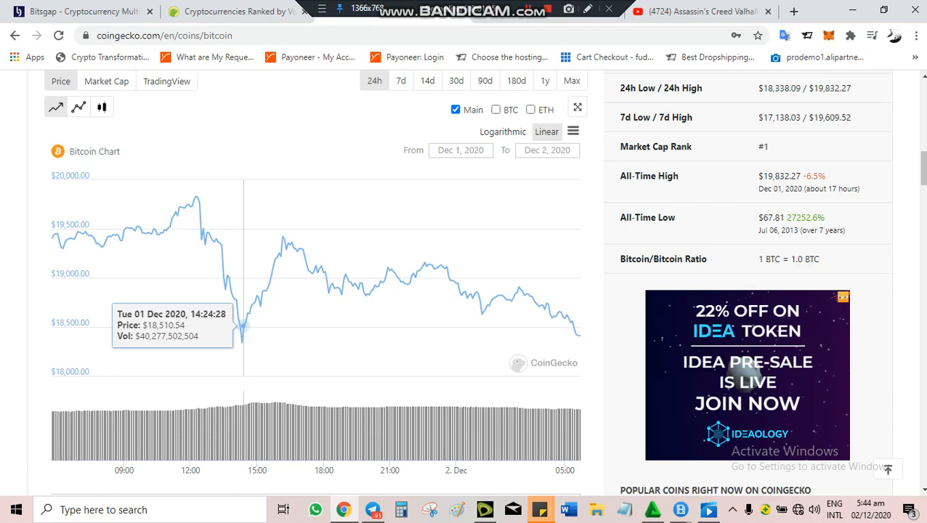
scroll("up", 3)
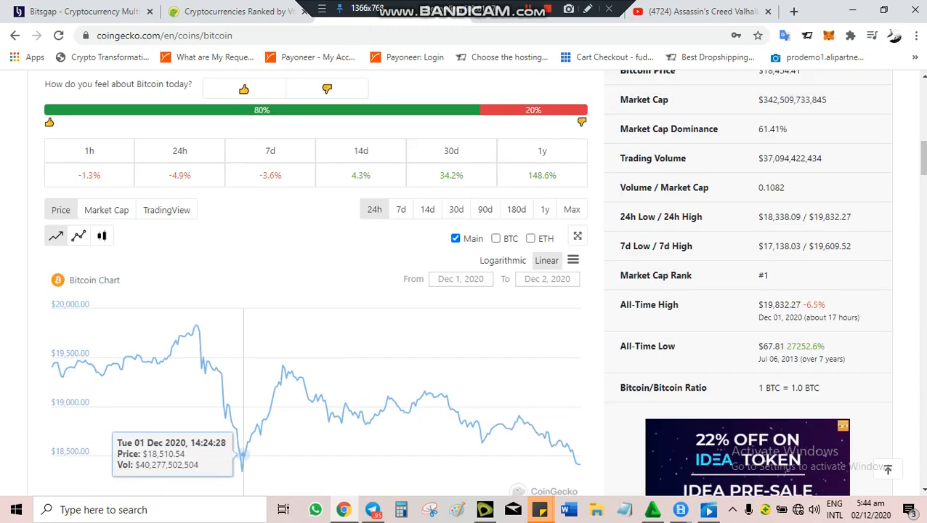
scroll("down", 3)
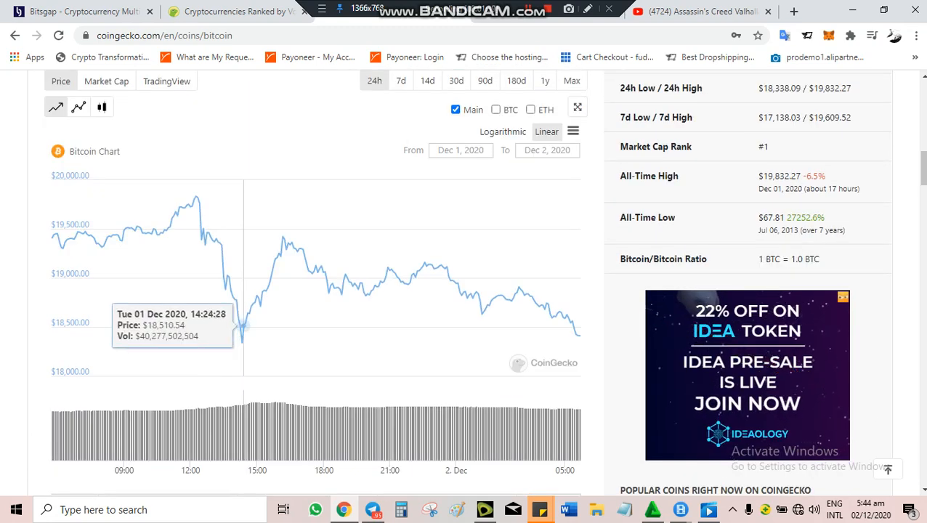
mouse_move(241, 342)
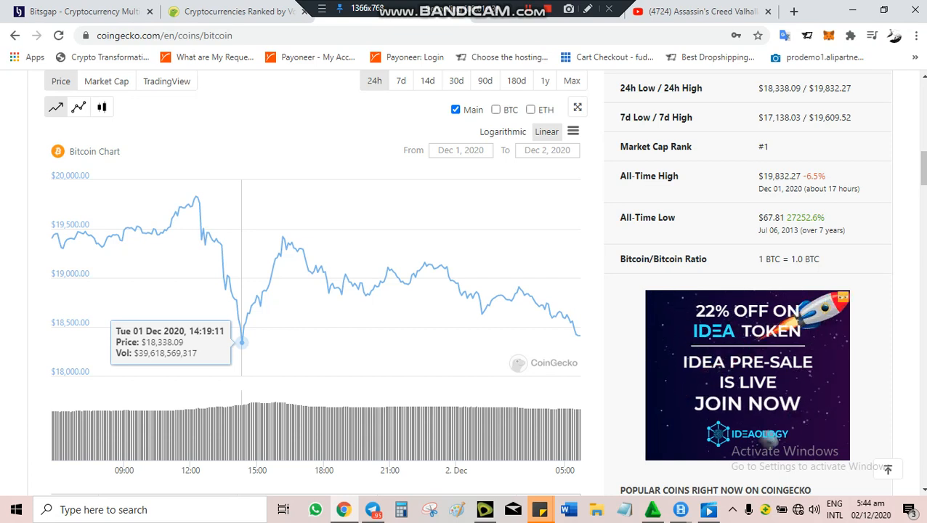
mouse_move(577, 334)
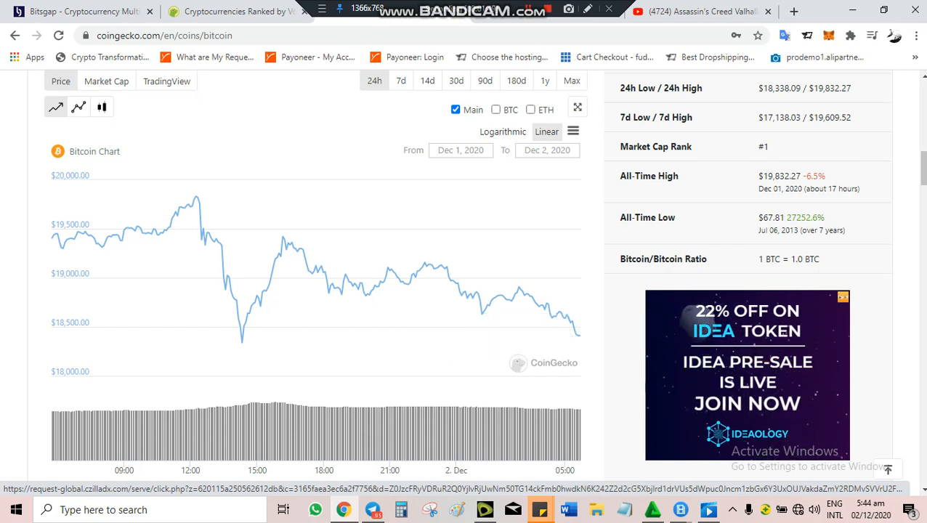
mouse_move(576, 335)
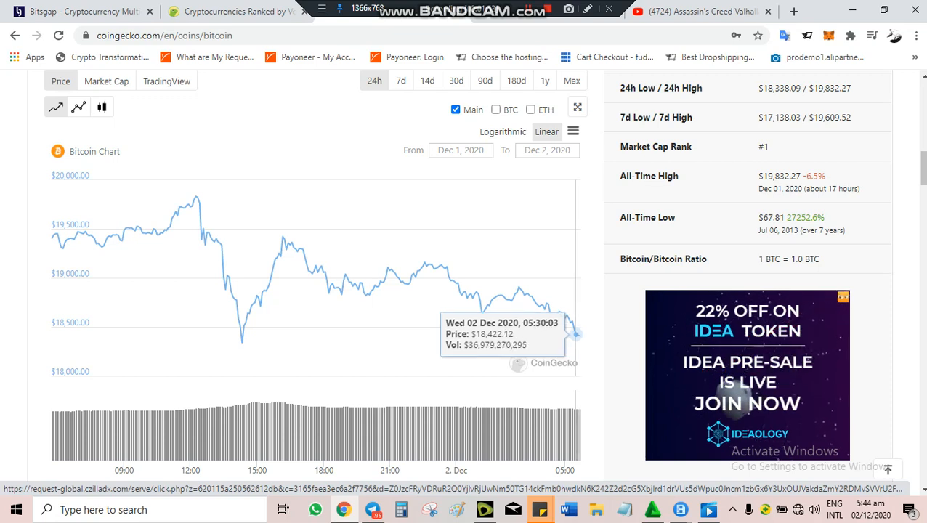
mouse_move(574, 327)
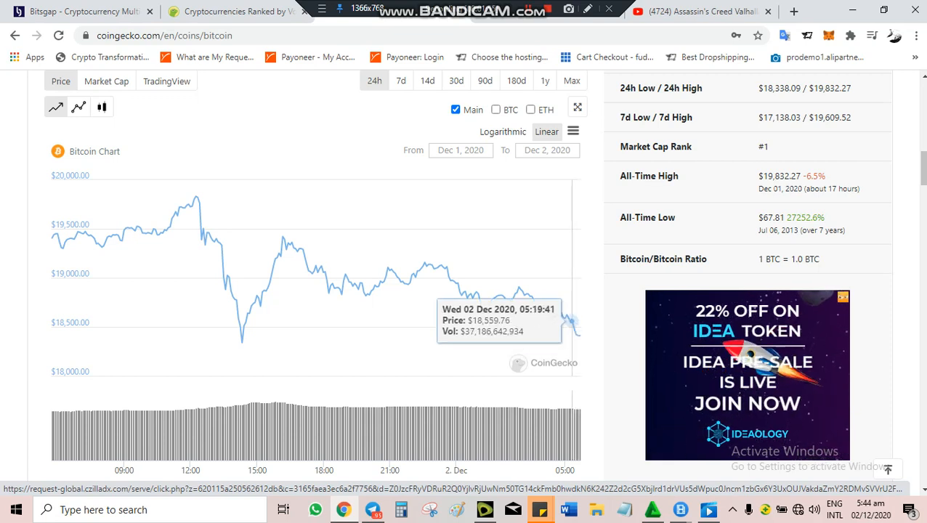
mouse_move(574, 334)
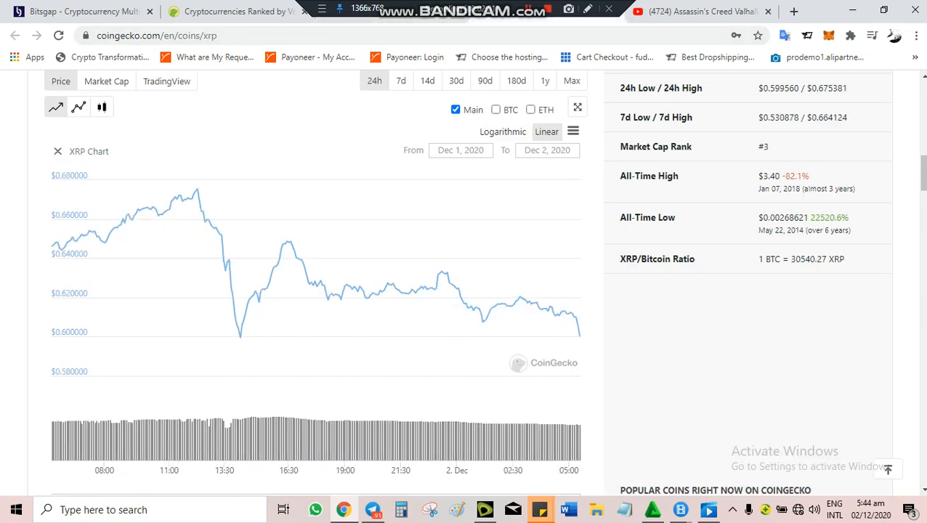
mouse_move(242, 323)
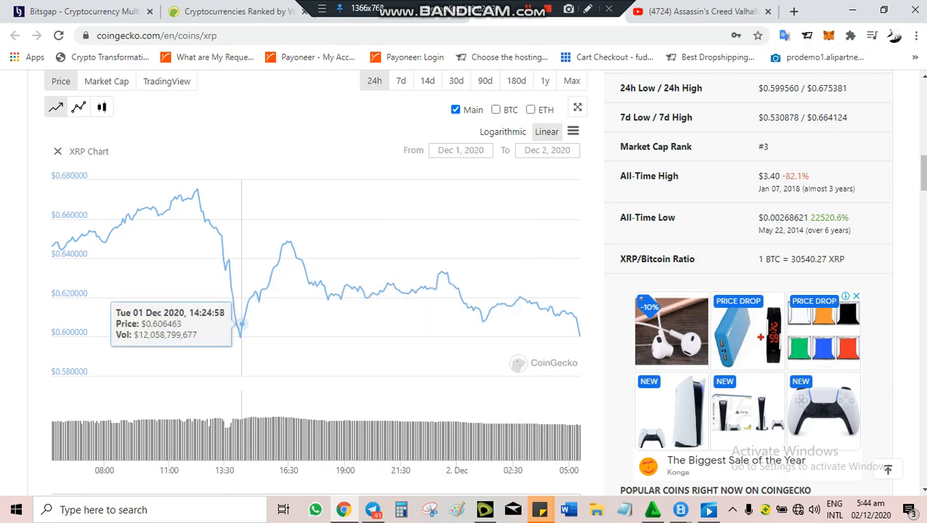
Review the XRP and Bitcoin 24-hour charts on CoinGecko, then switch to the Bitsgap bots page.
scroll("up", 3)
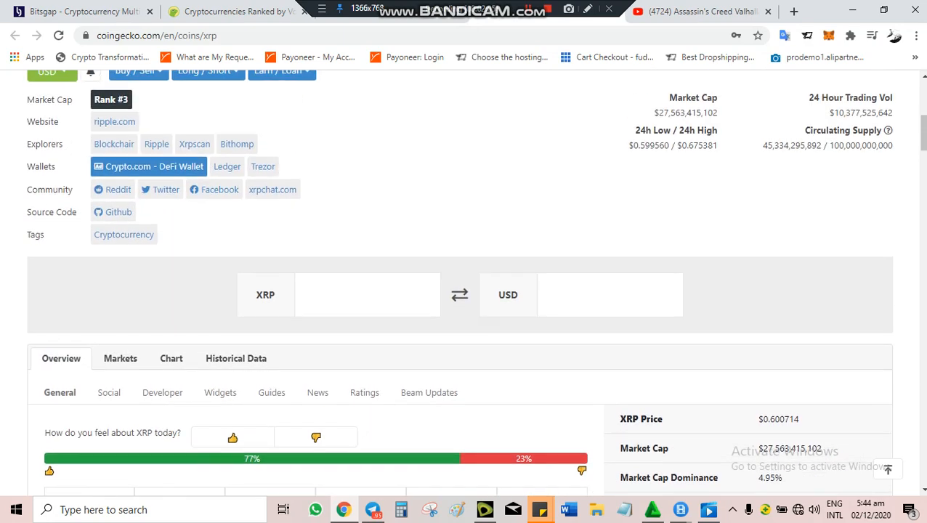
scroll("up", 3)
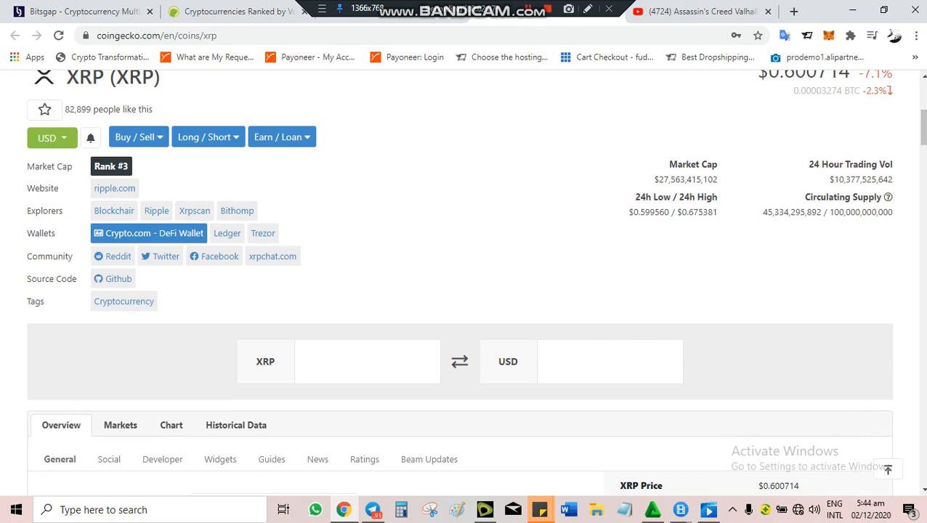
scroll("down", 3)
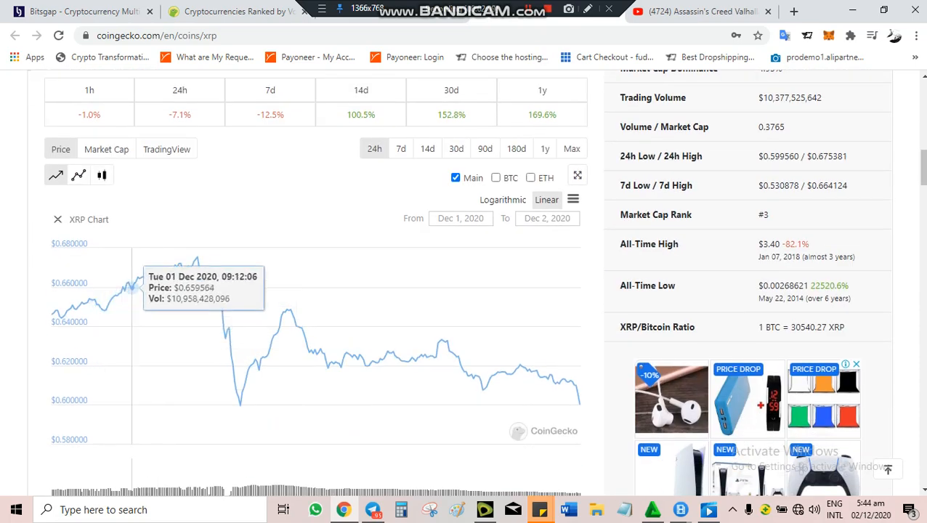
mouse_move(178, 261)
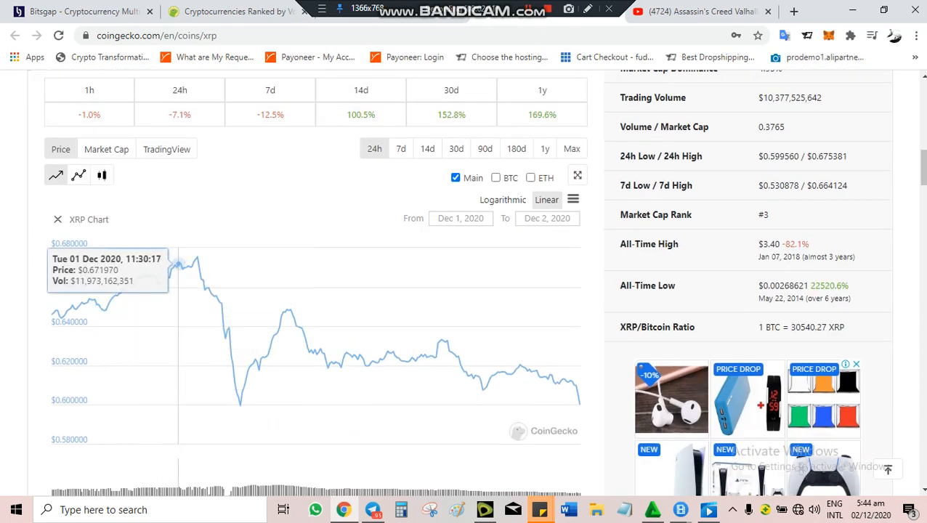
mouse_move(192, 272)
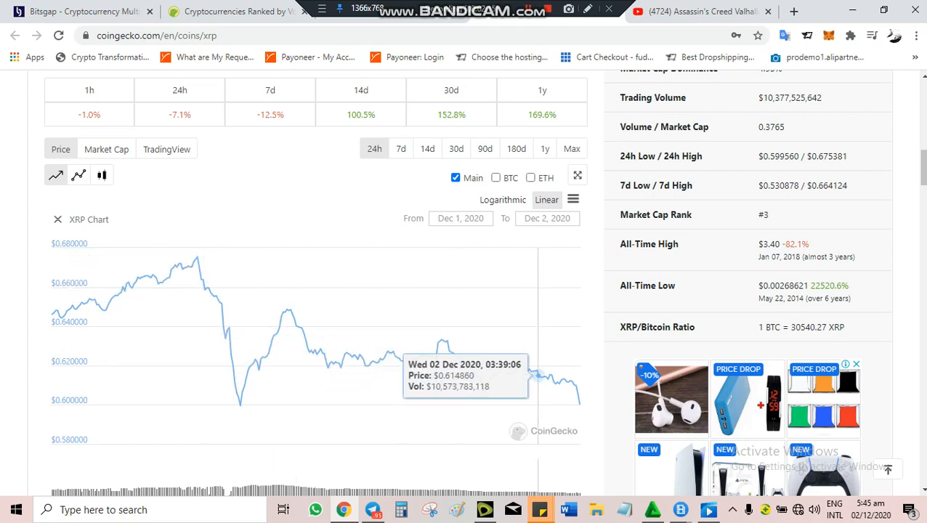
mouse_move(574, 394)
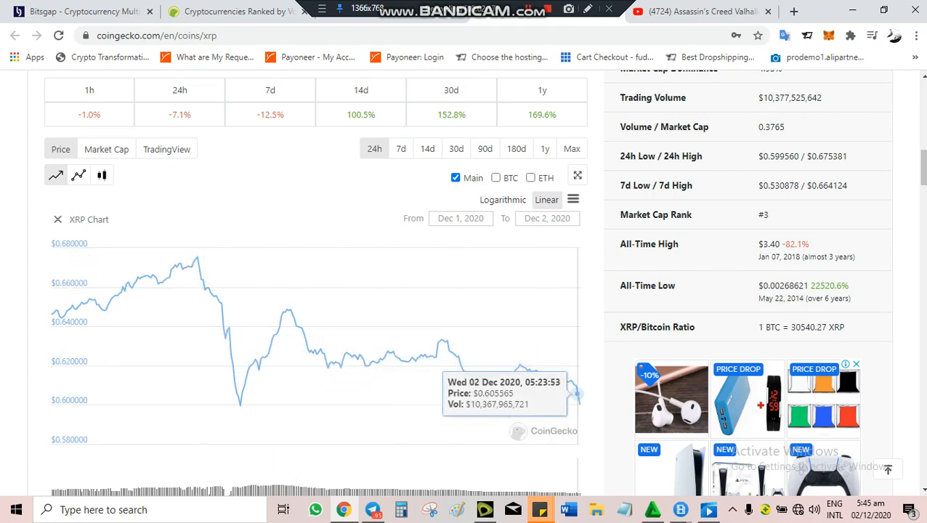
mouse_move(238, 396)
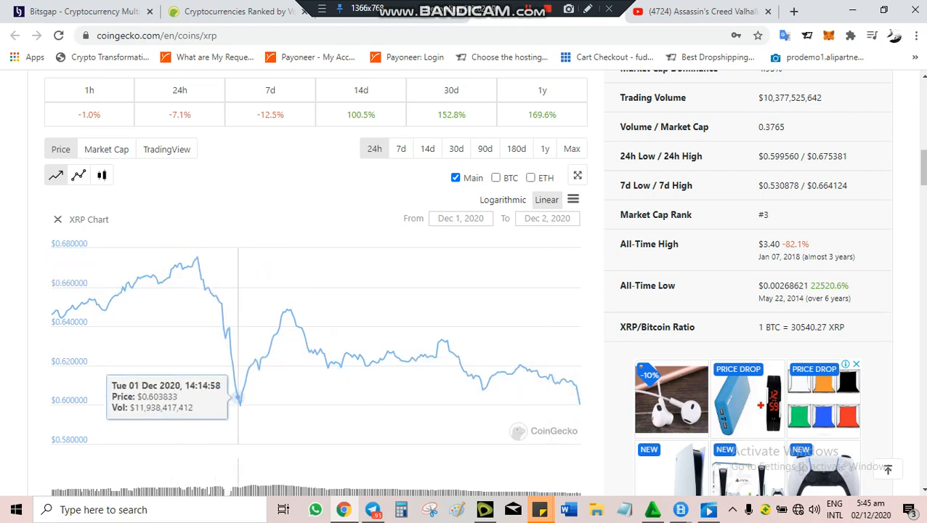
mouse_move(239, 405)
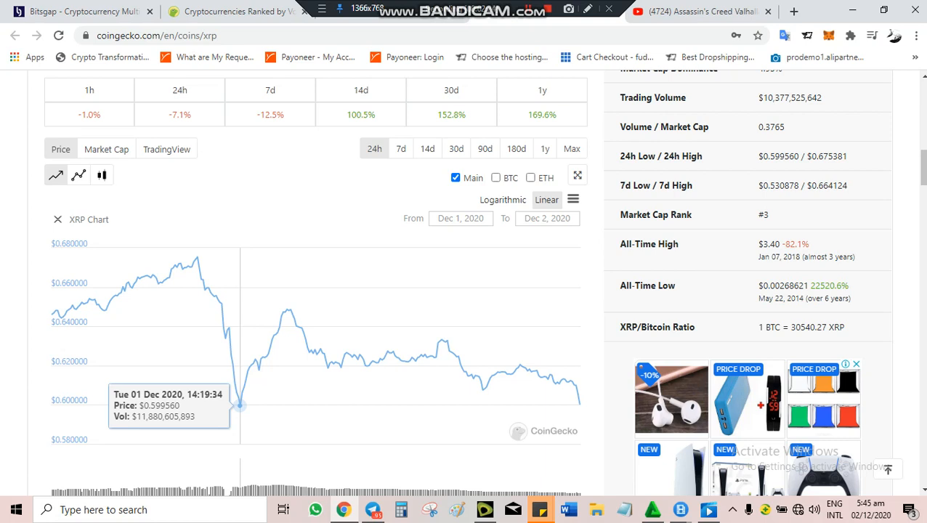
mouse_move(316, 355)
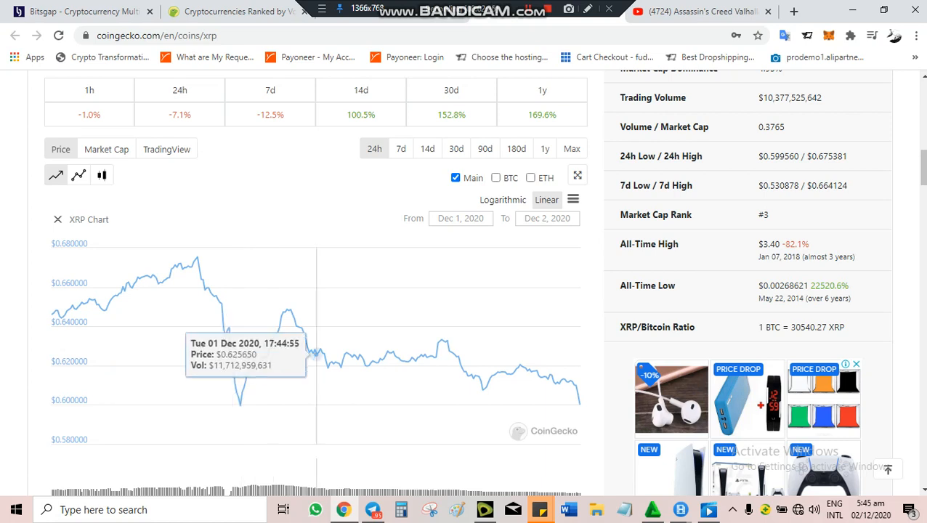
mouse_move(578, 404)
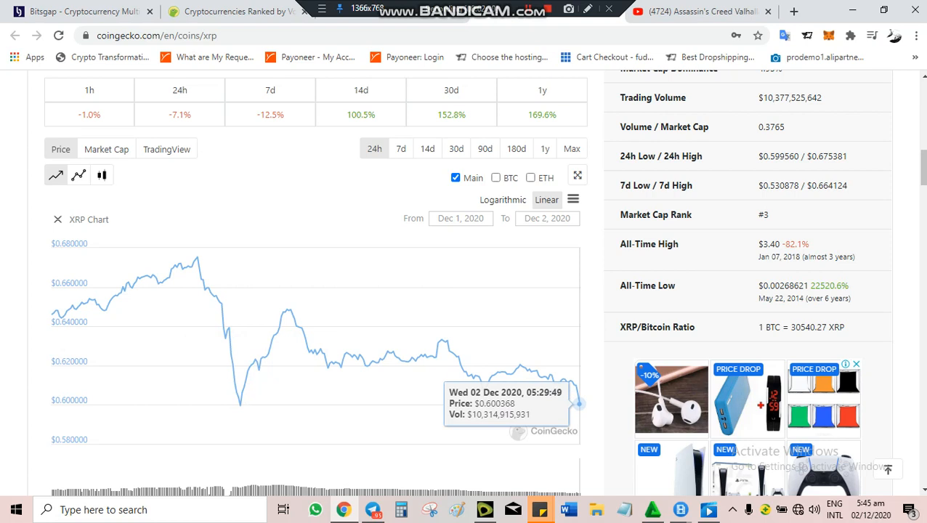
mouse_move(574, 385)
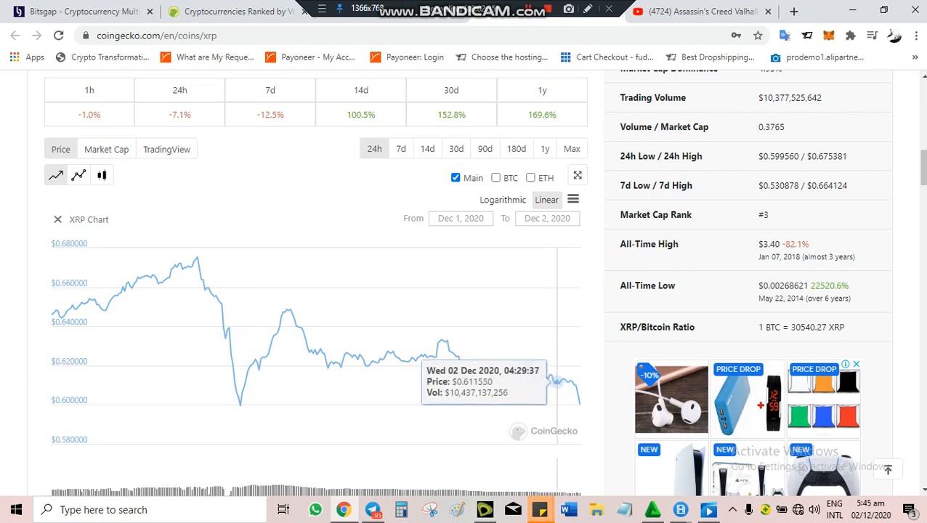
mouse_move(556, 383)
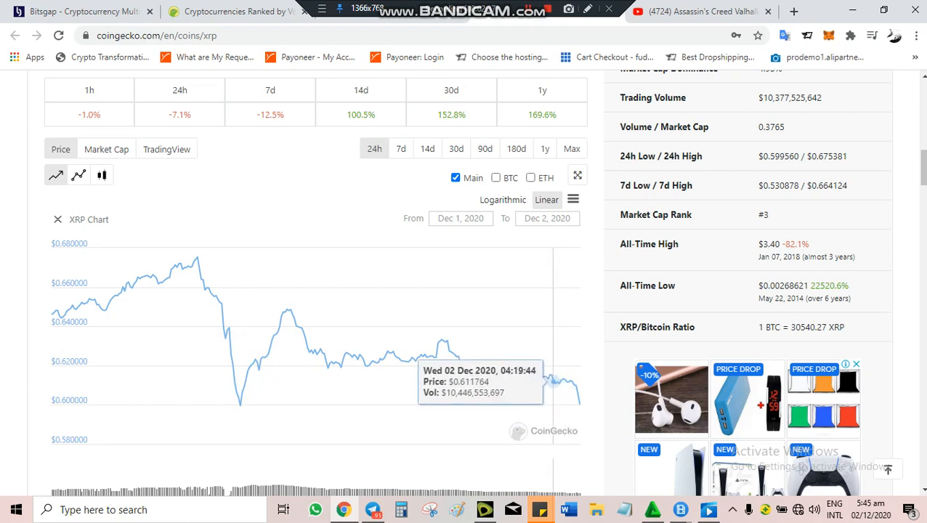
mouse_move(554, 382)
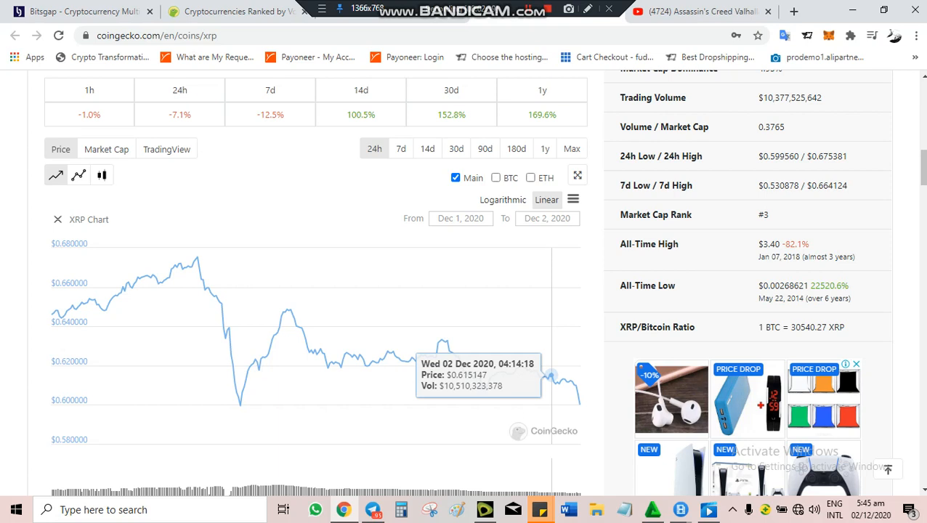
mouse_move(551, 374)
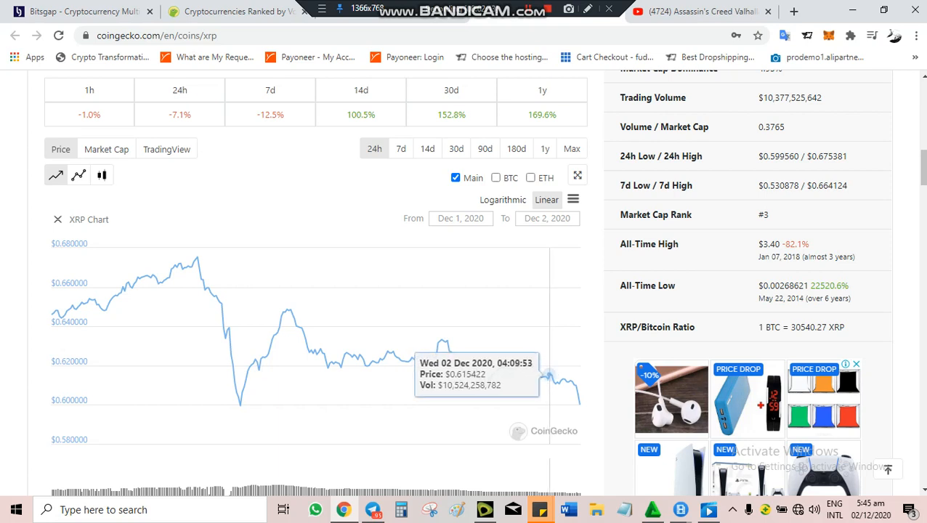
mouse_move(549, 377)
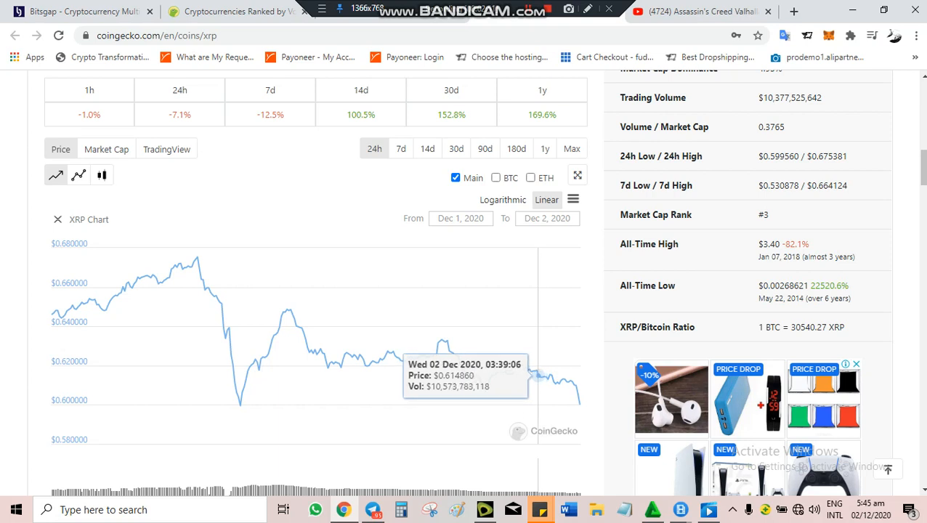
mouse_move(538, 377)
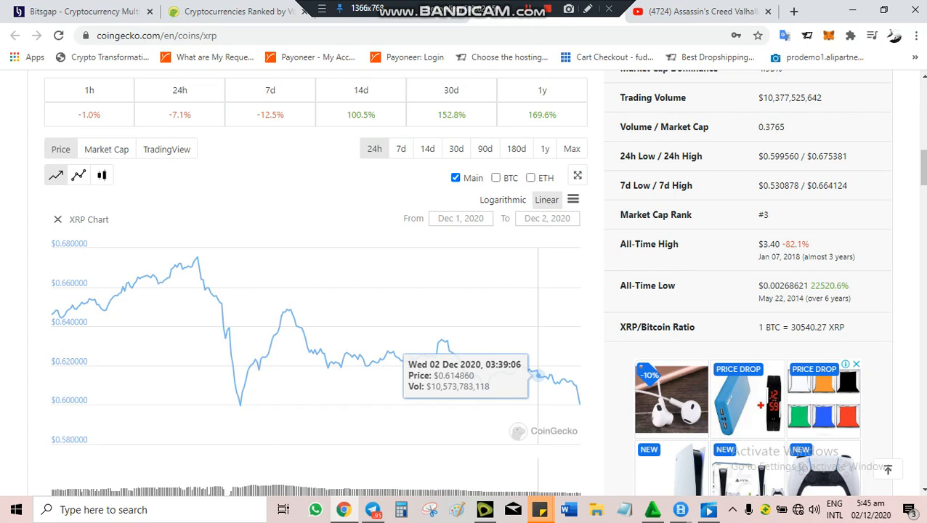
mouse_move(534, 373)
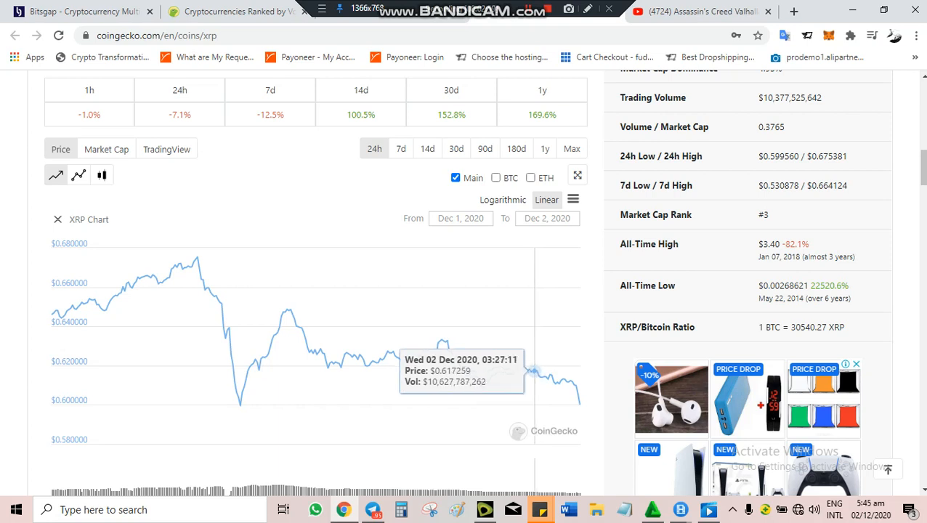
mouse_move(538, 374)
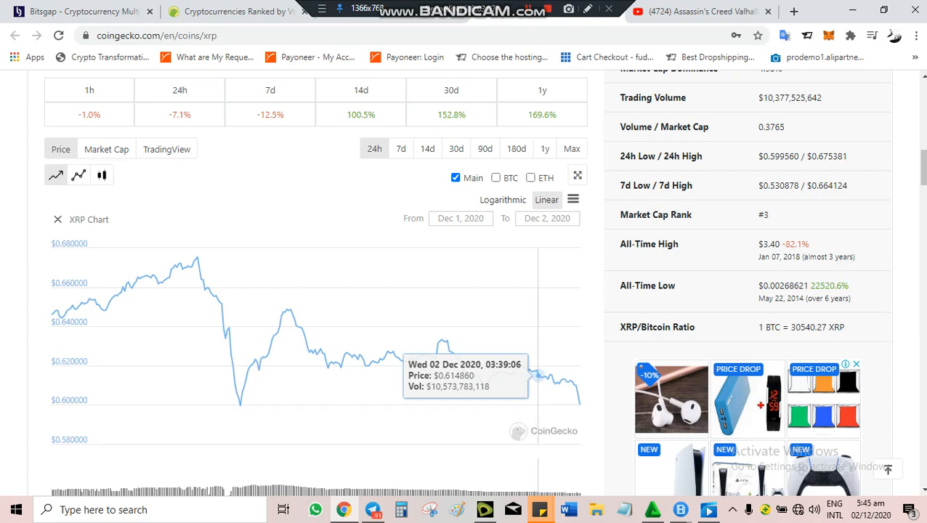
scroll("up", 3)
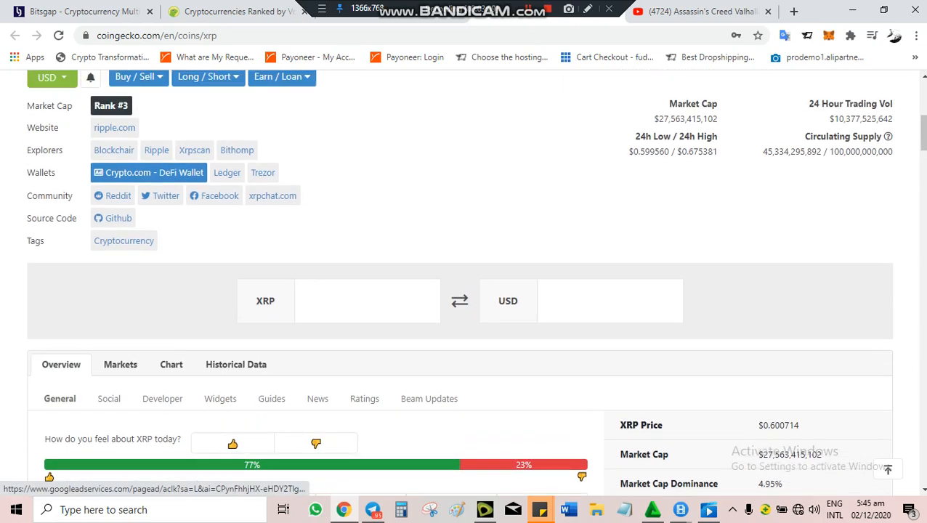
scroll("up", 3)
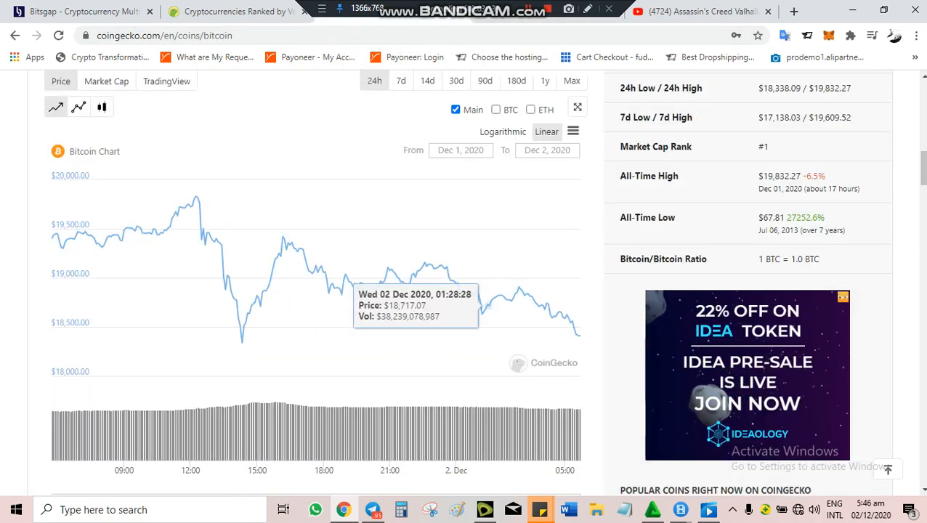
scroll("up", 3)
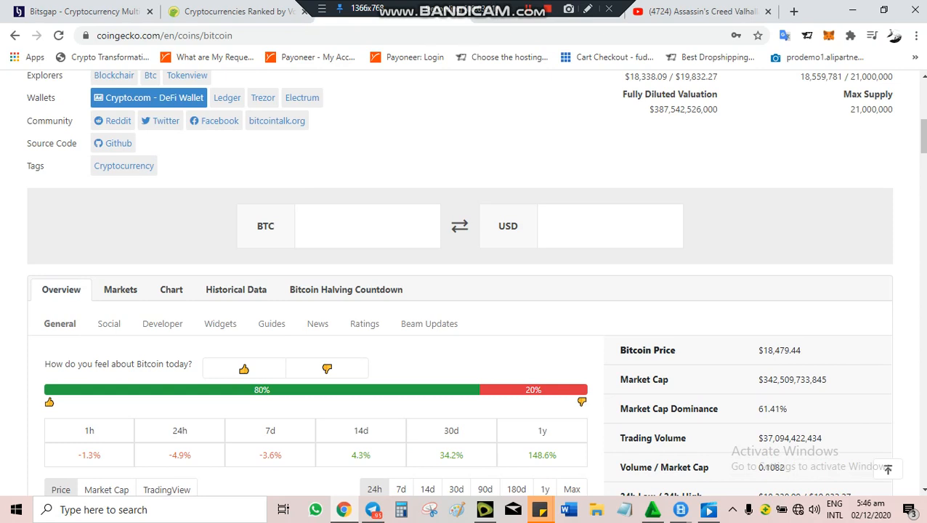
left_click(80, 11)
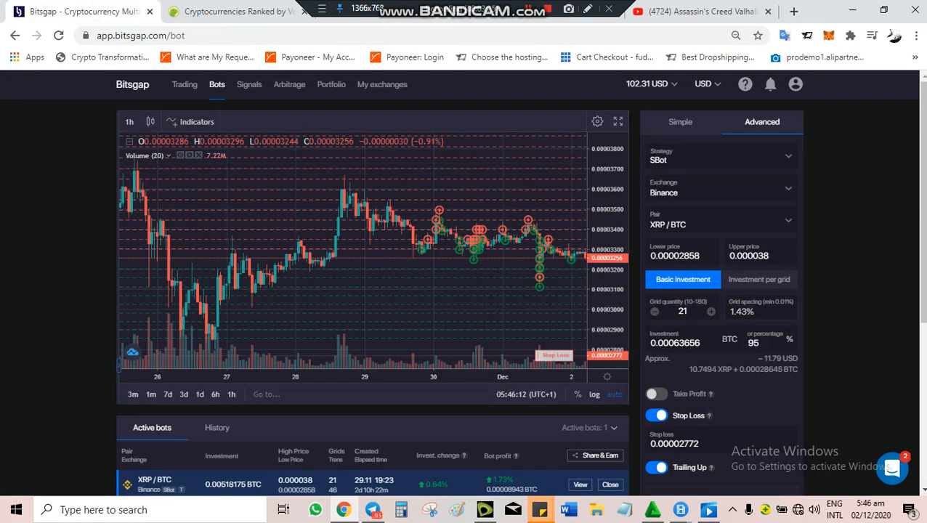
Scroll the Bots page past the active XRP/BTC bot at 1.73% profit and back up to the chart.
scroll("down", 3)
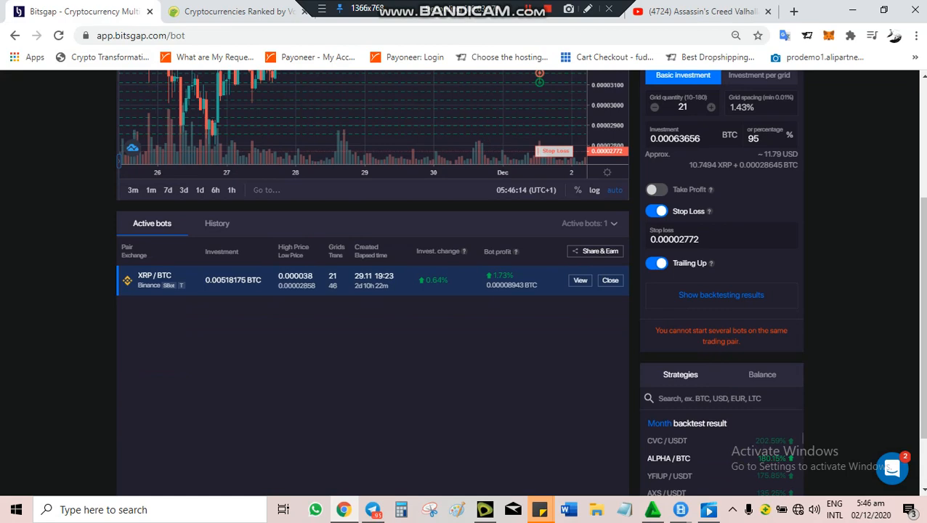
scroll("up", 3)
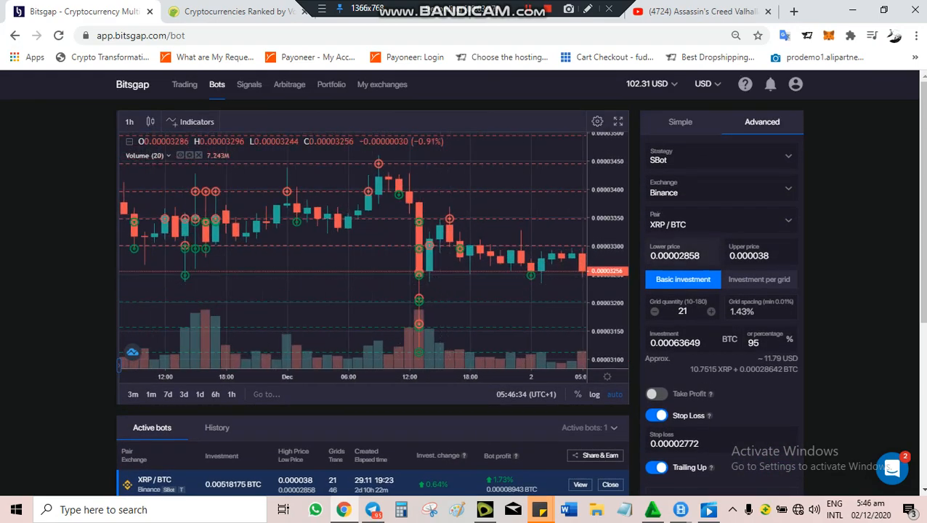
scroll("down", 3)
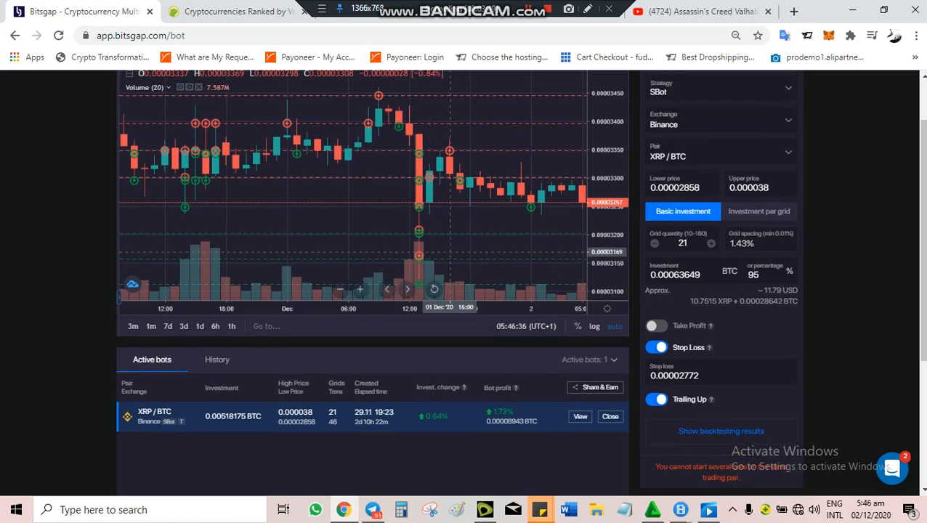
scroll("up", 3)
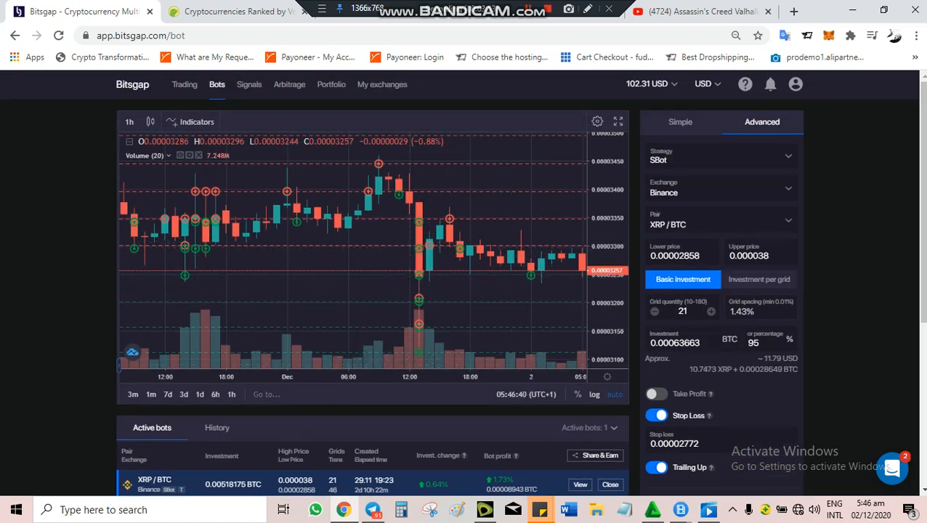
scroll("down", 3)
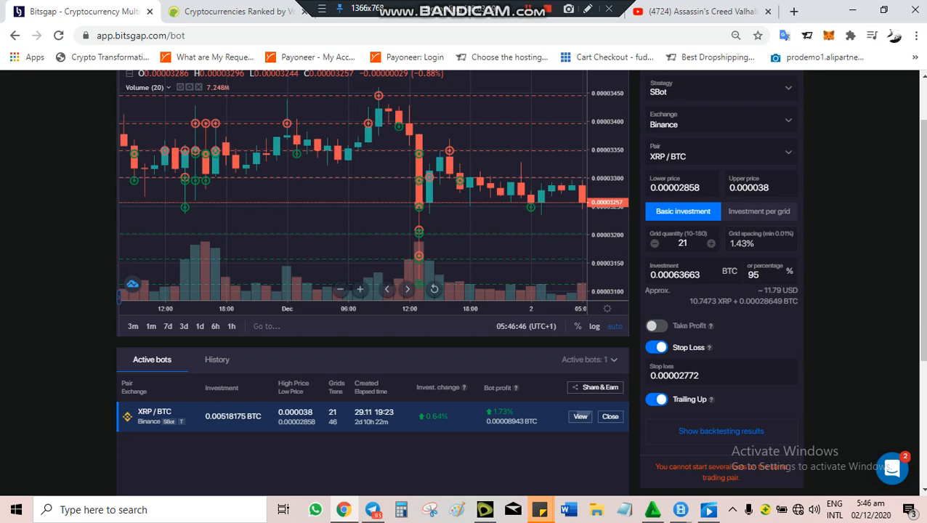
left_click(580, 416)
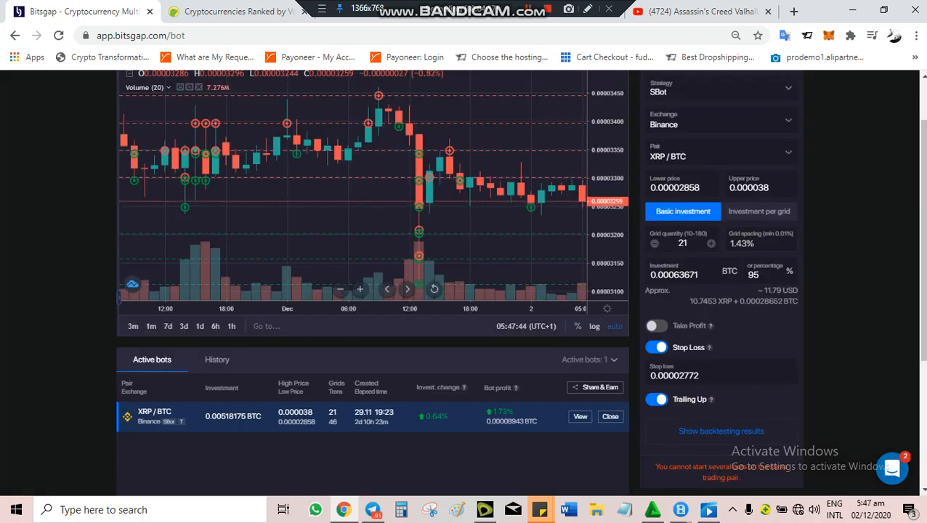
Show the Binance account balances ($12.55 available) and zoom the XRP/BTC chart to about 18:00 1 Dec–05:00 2 Dec.
scroll("down", 3)
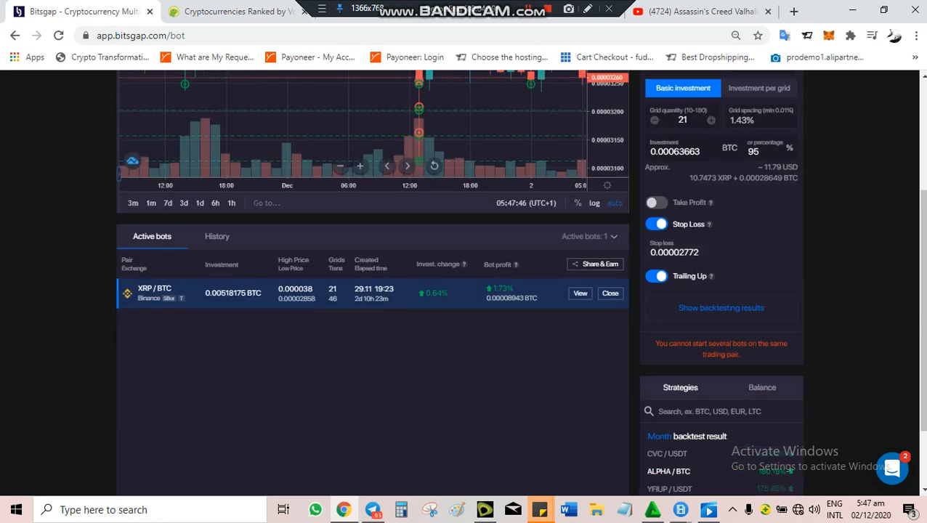
left_click(762, 388)
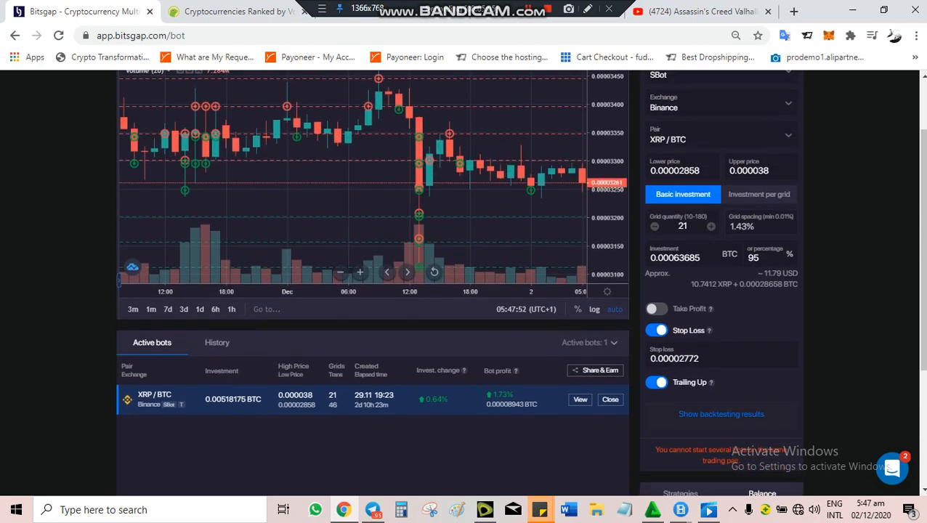
scroll("down", 3)
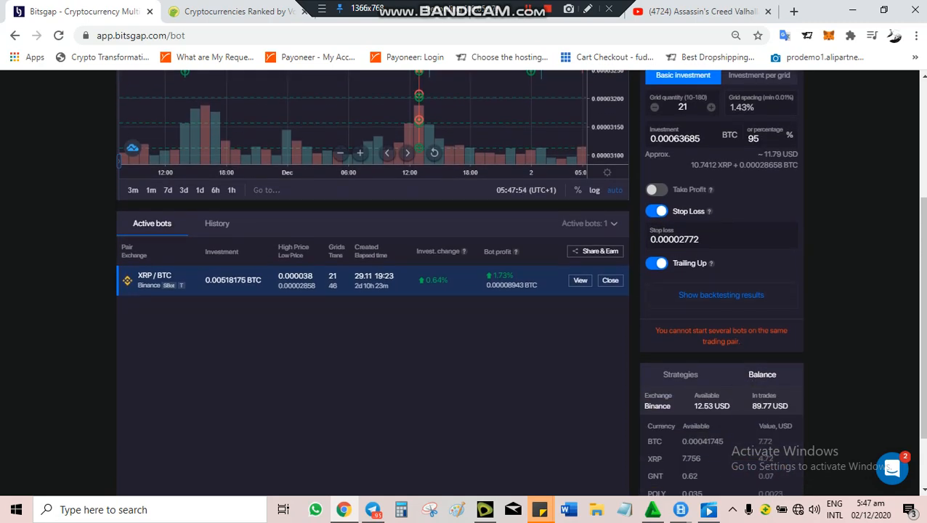
scroll("down", 3)
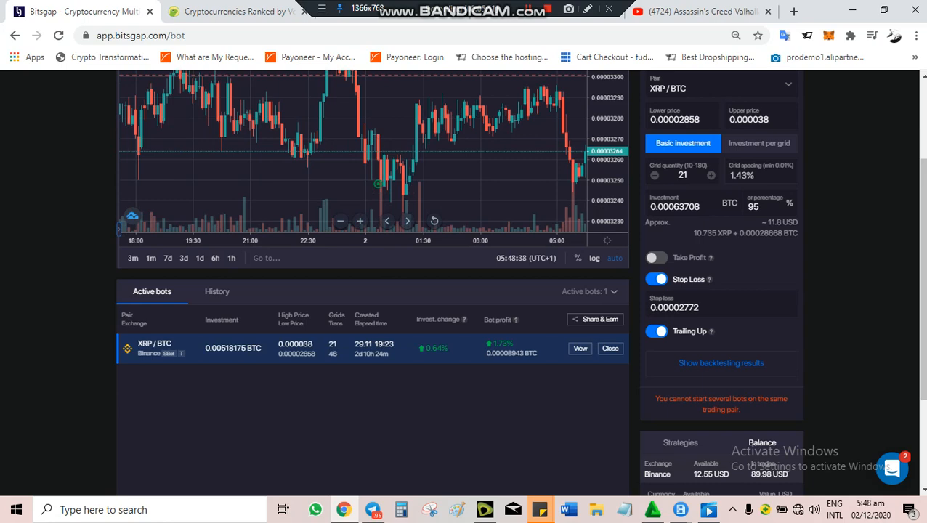
View the active XRP/BTC bot's details with its 46 completed and 21 open orders.
left_click(580, 349)
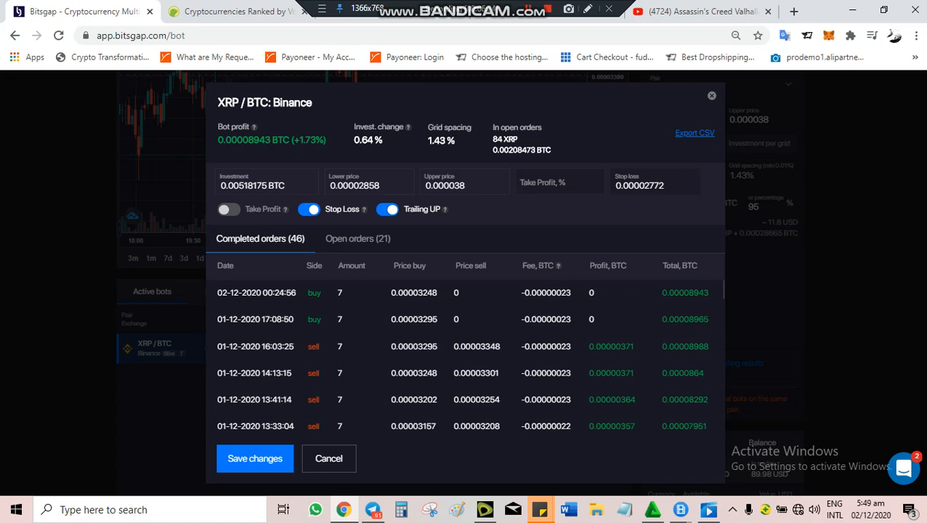
Close the bot details and scroll to the Binance balances of 0.00041745 BTC and 7.756 XRP.
left_click(712, 95)
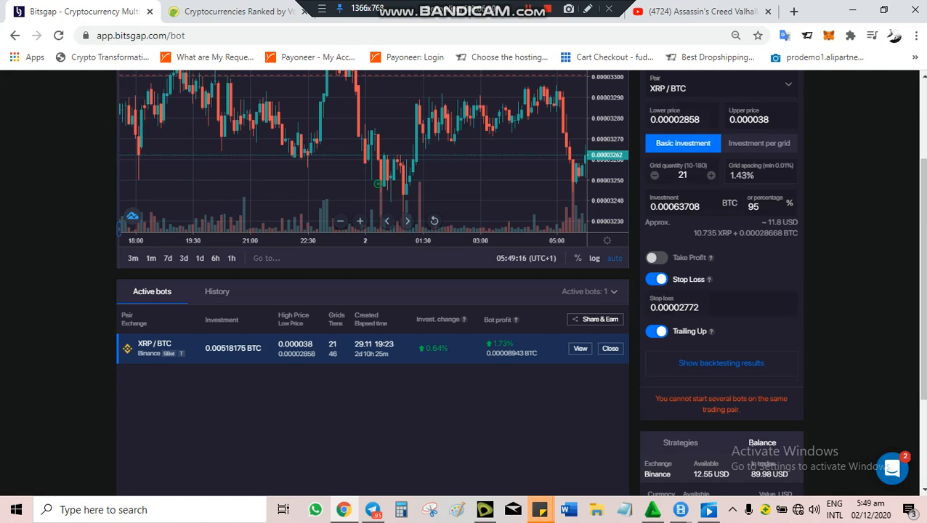
scroll("down", 3)
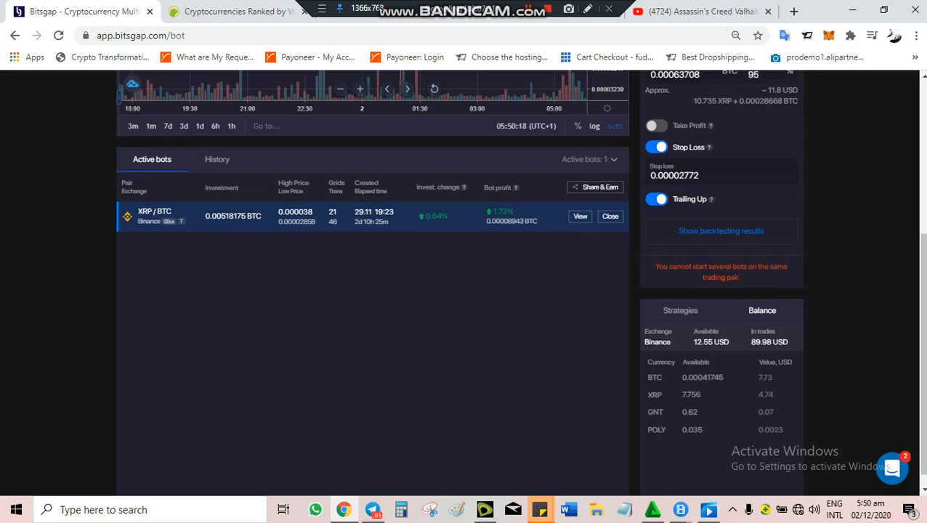
View the XRP/BTC bot's details again, listing 46 completed orders and 0.00008943 BTC profit.
scroll("up", 3)
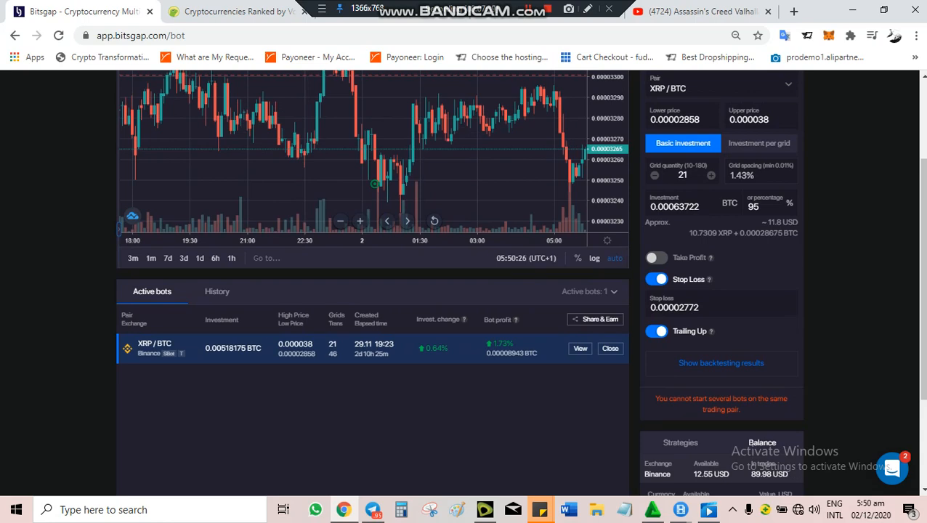
left_click(580, 348)
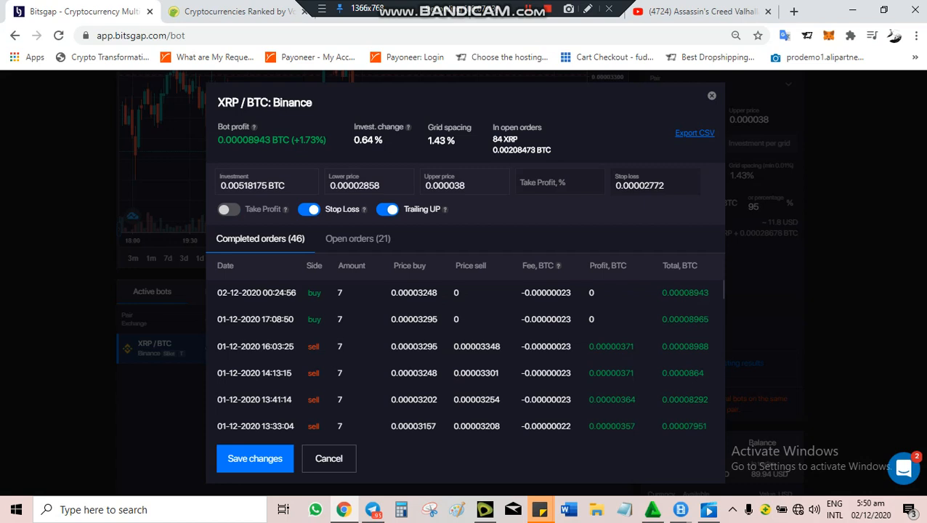